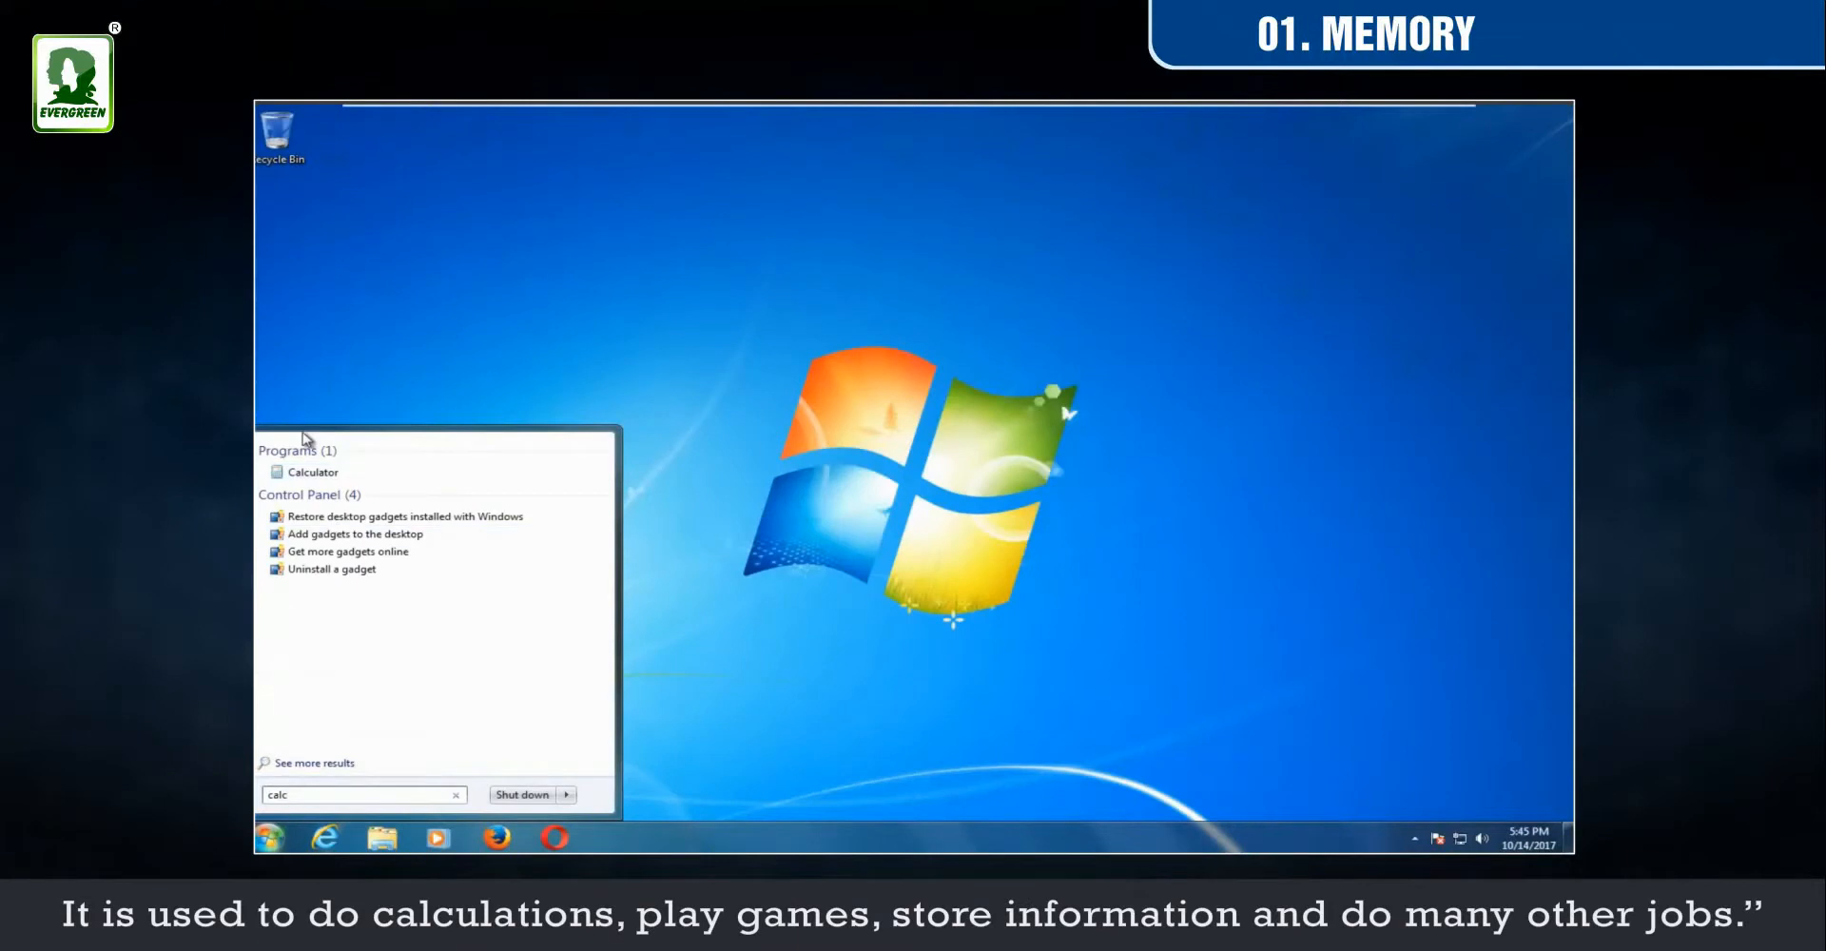
Step: Search the Start menu for calc so Calculator is listed
left_click(312, 472)
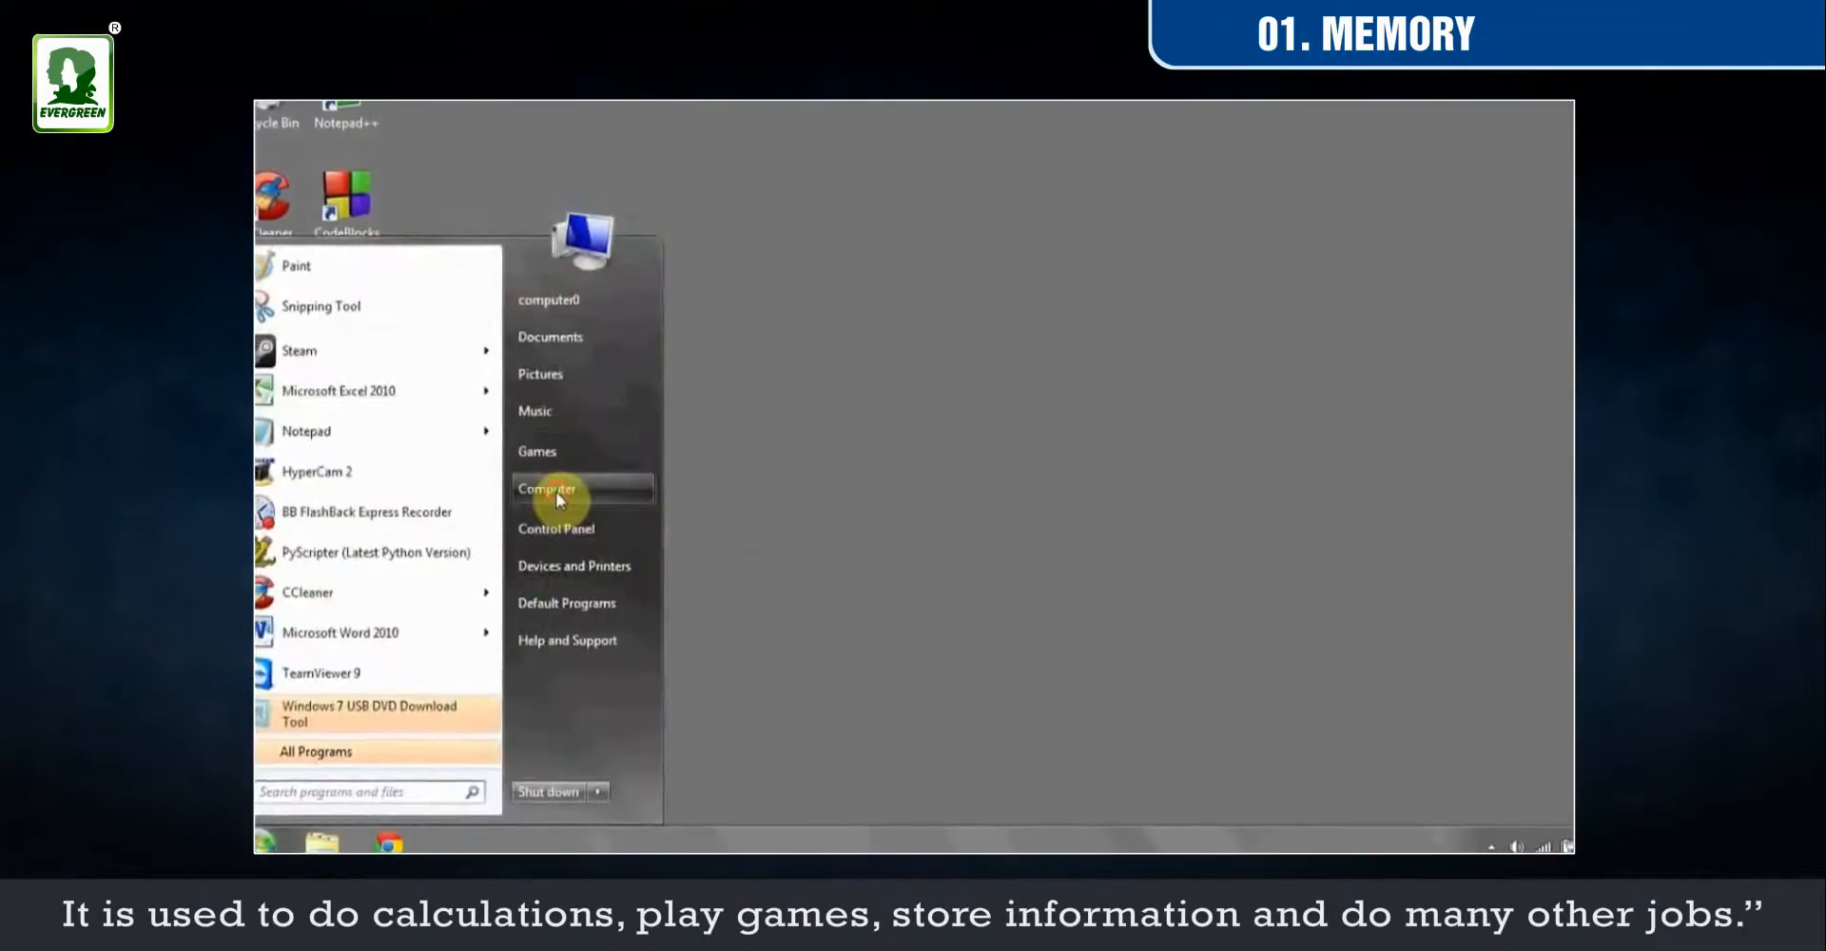
Step: Browse Computer and enter the Users folder on the C: drive
left_click(548, 488)
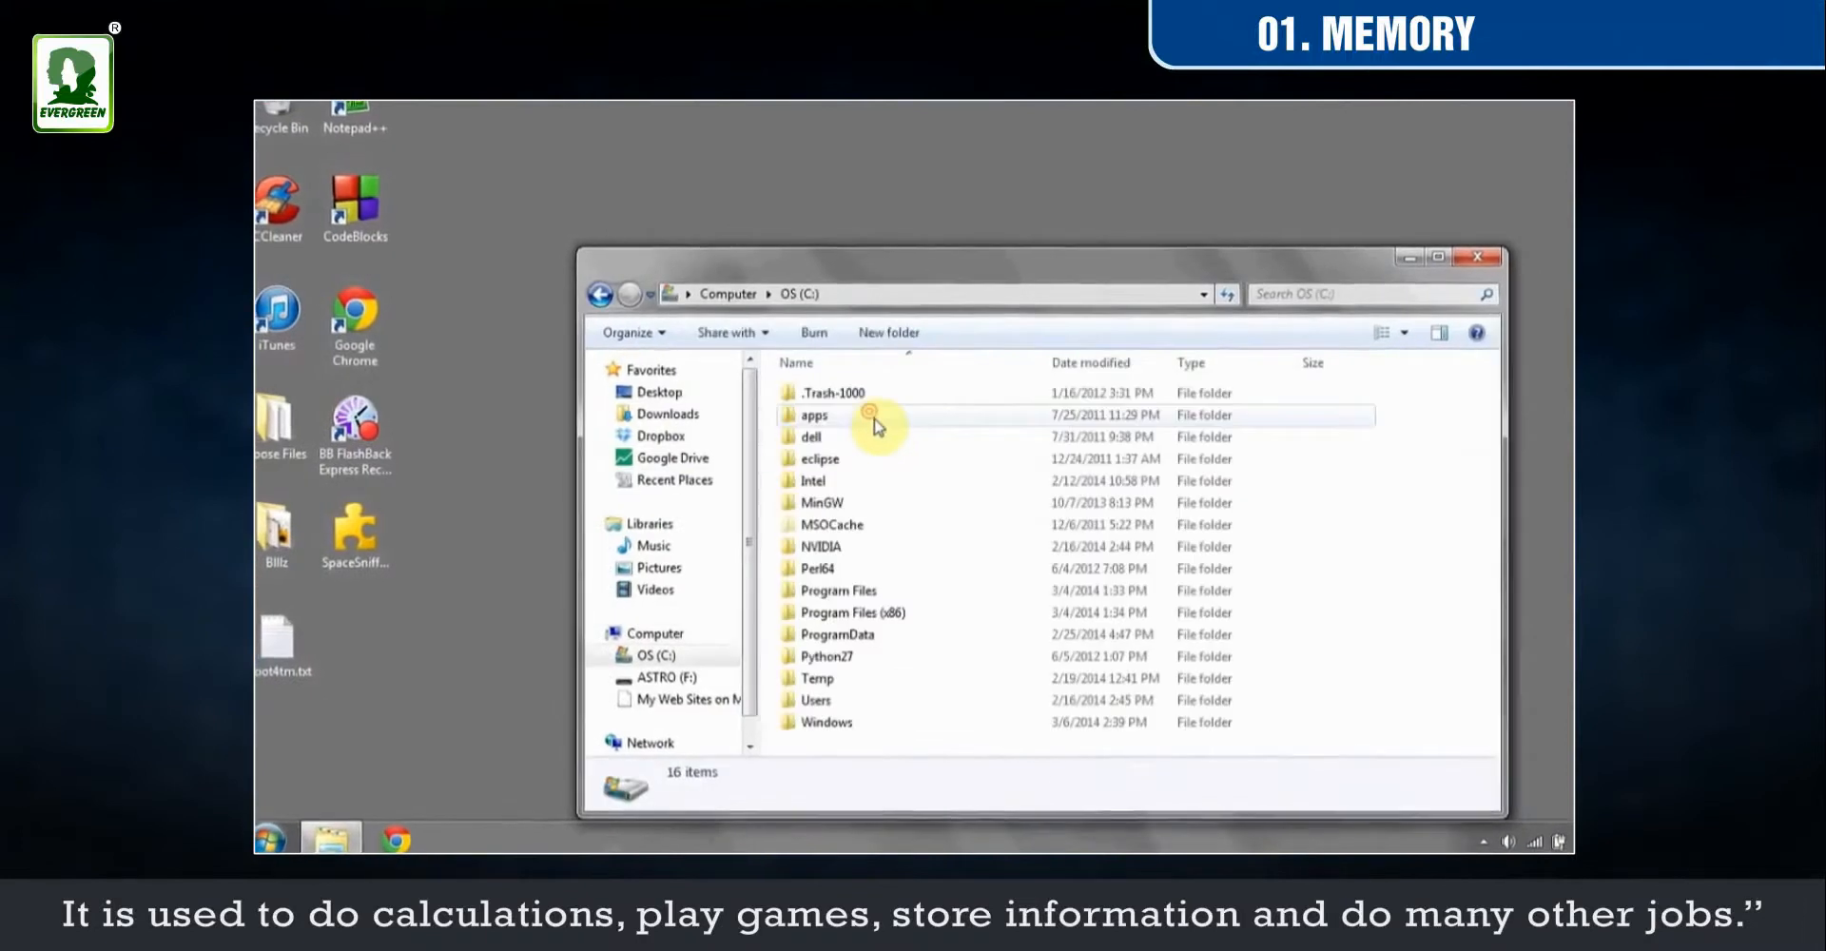
left_click(818, 696)
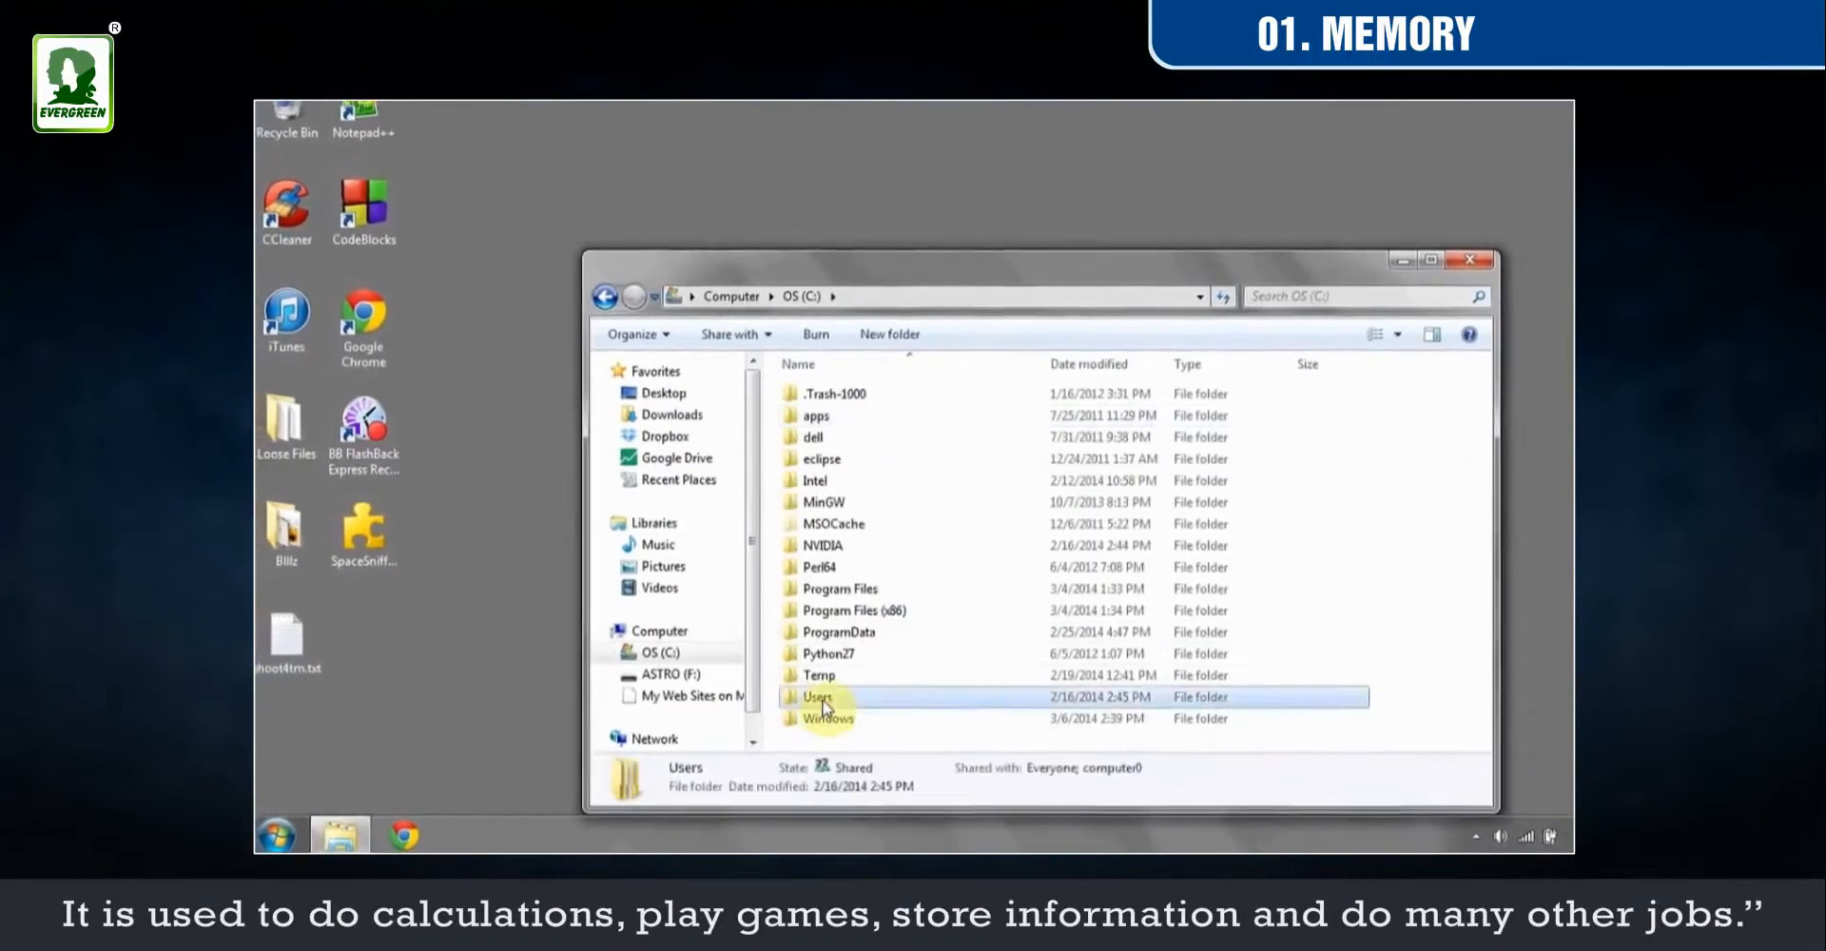
double_click(816, 695)
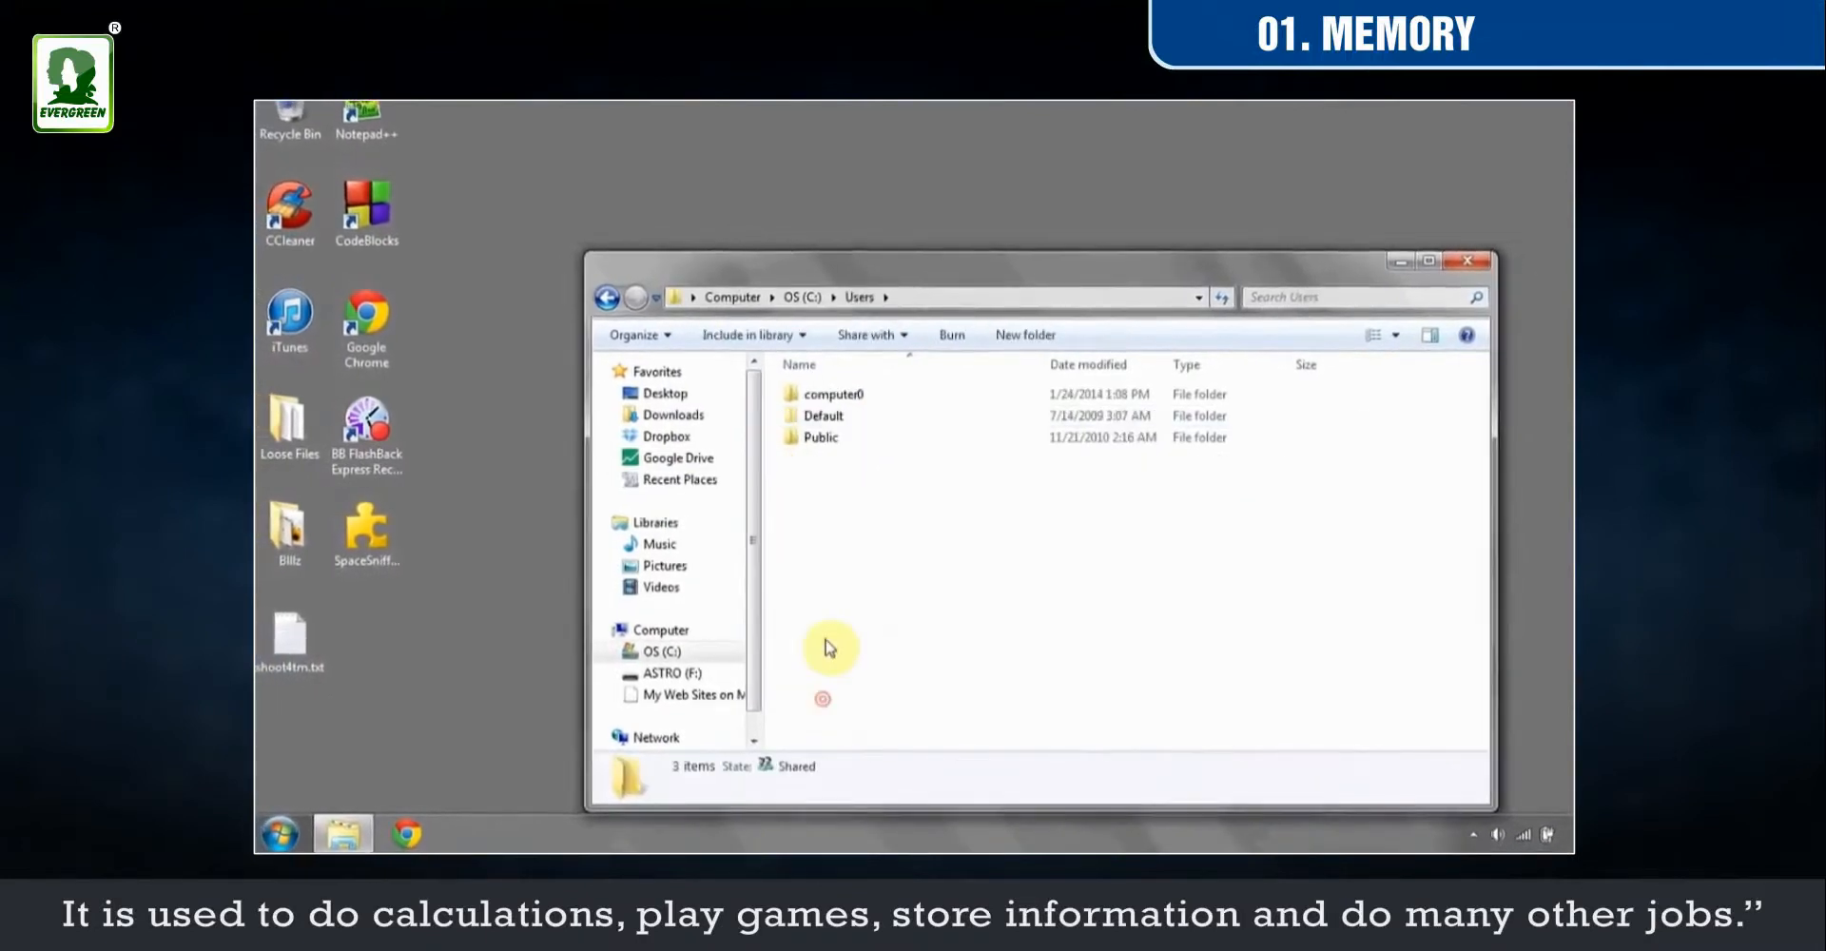